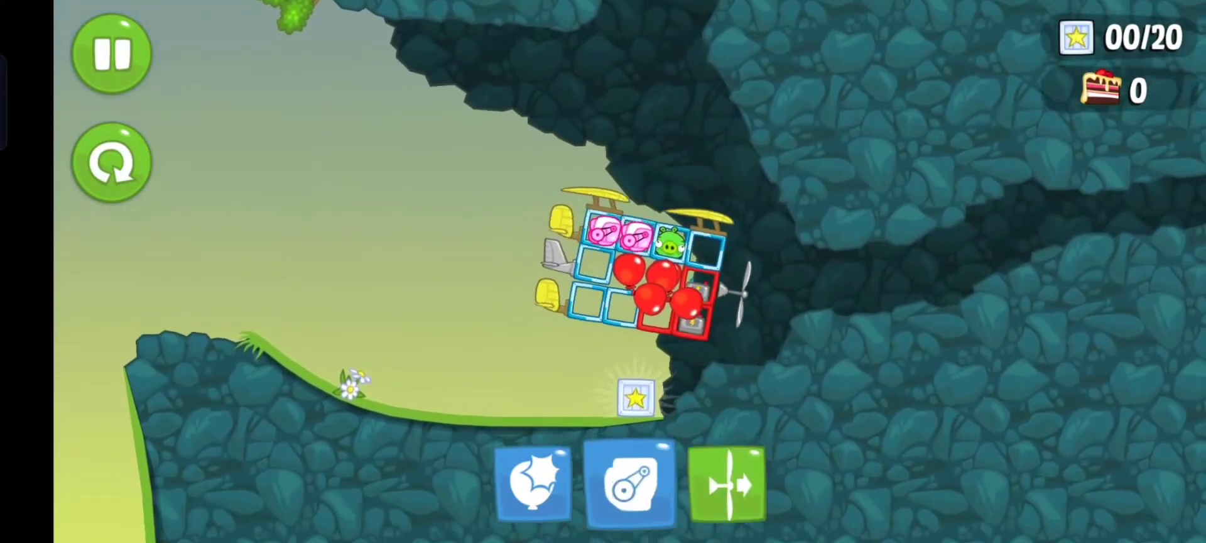
Fire the engine to fly the contraption into the star box, bringing the counter to 01/20.
click(731, 487)
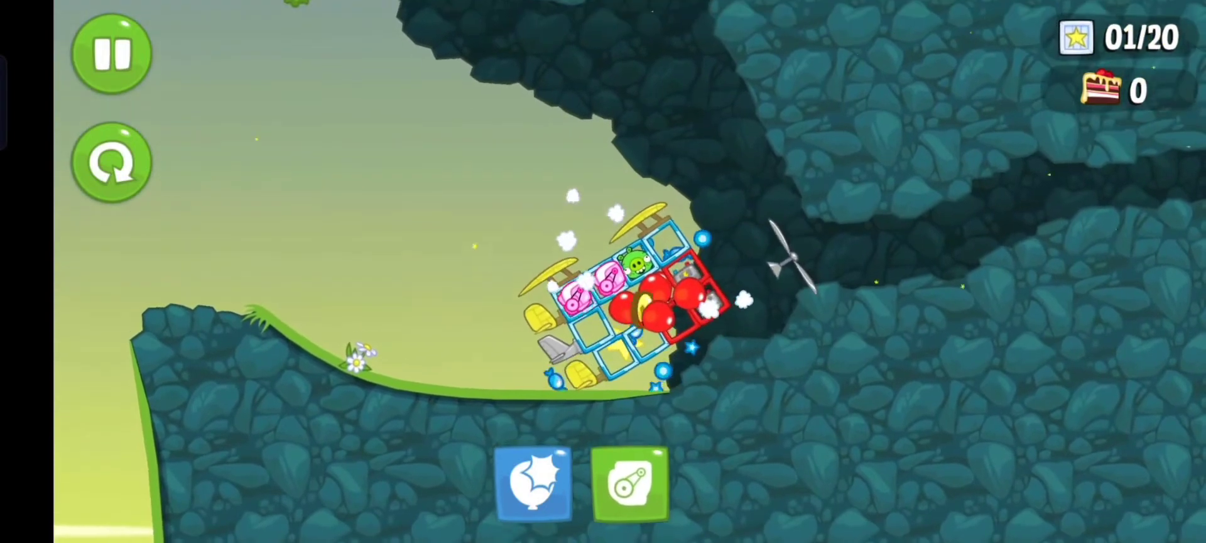